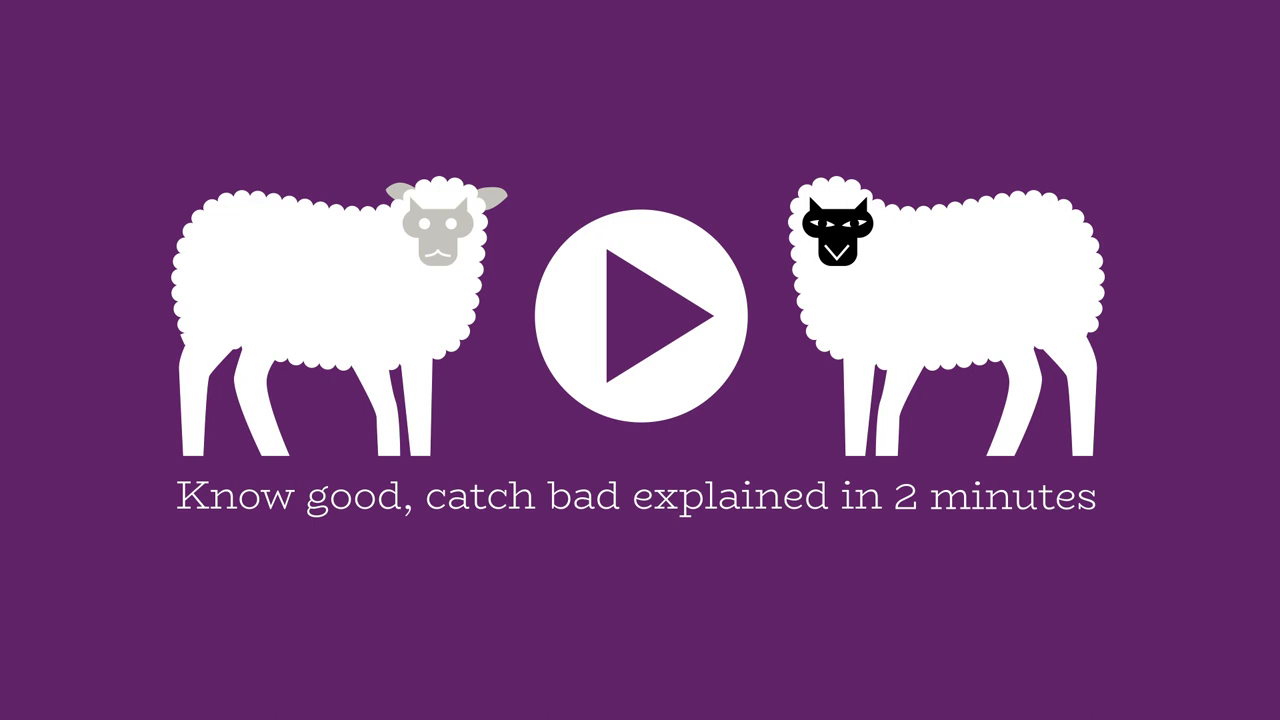
pyautogui.click(640, 316)
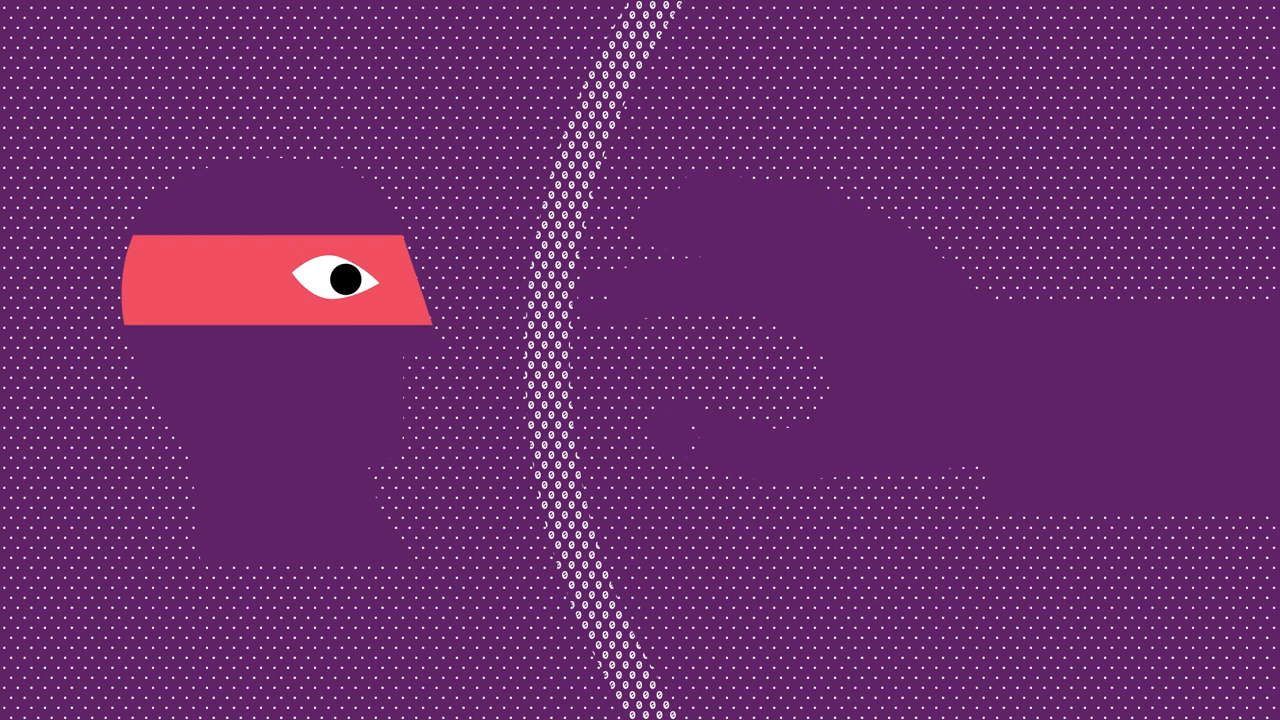